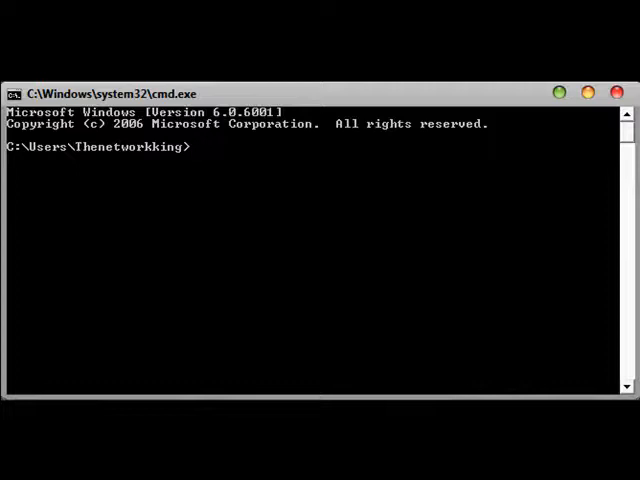
Run Load"Adobe Photoshop CS4.exe" from the Command Prompt to launch Photoshop
{"action": "type", "text": "Load"}
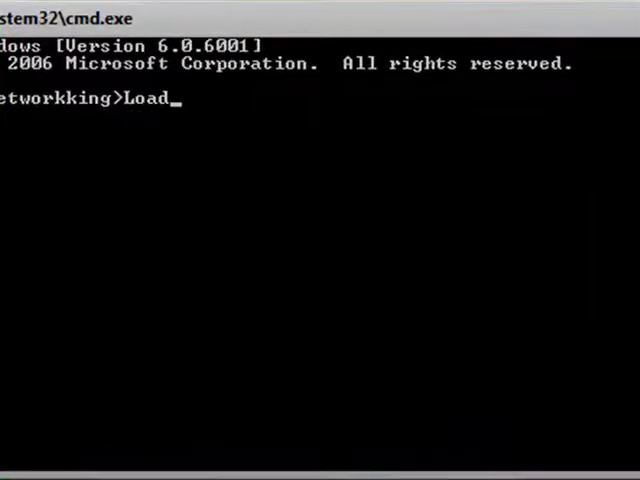
{"action": "type", "text": "\"Ad"}
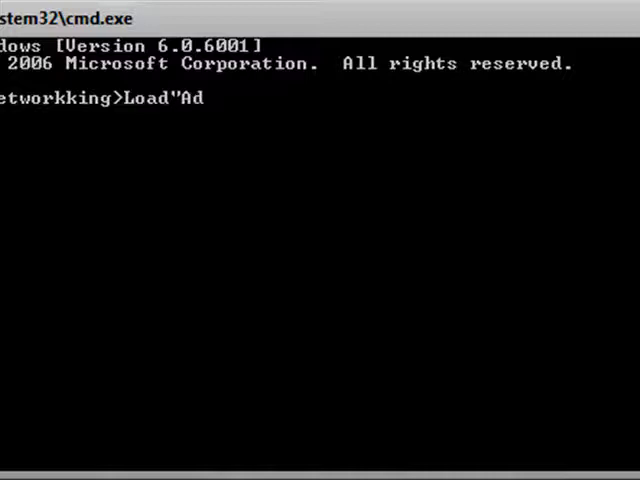
{"action": "type", "text": "obe P"}
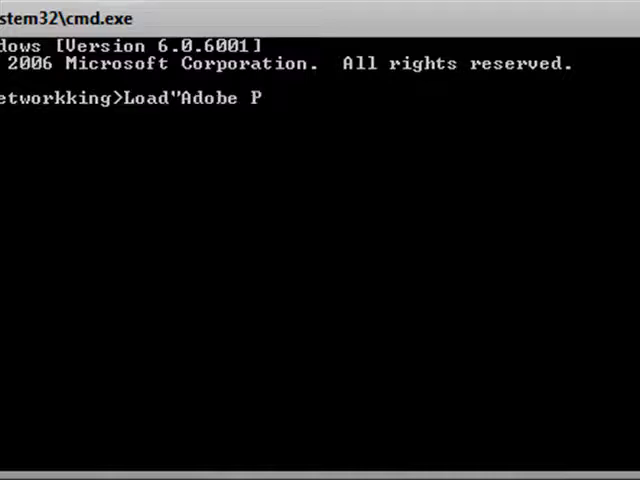
{"action": "type", "text": "hotoshop CS"}
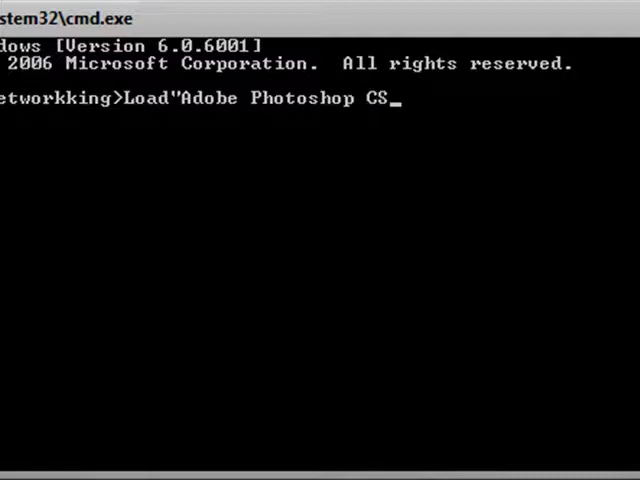
{"action": "type", "text": "4"}
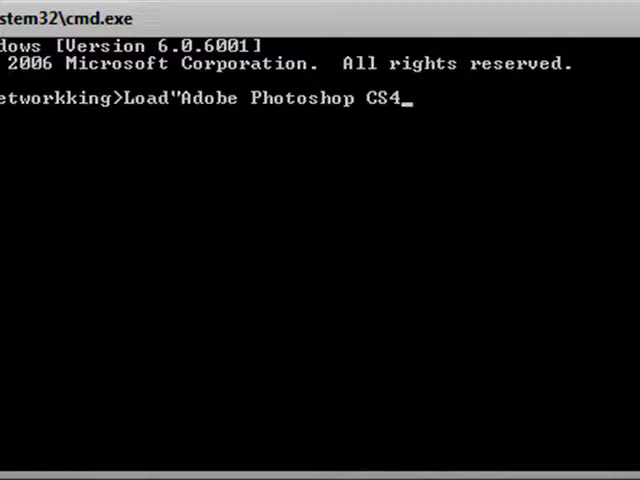
{"action": "type", "text": ".exe"}
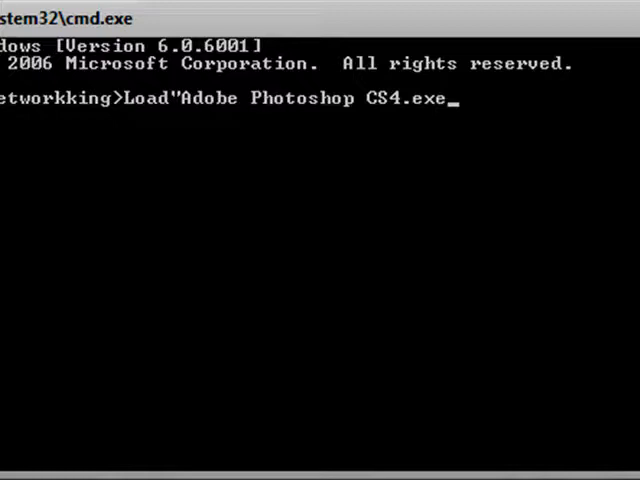
{"action": "type", "text": "\""}
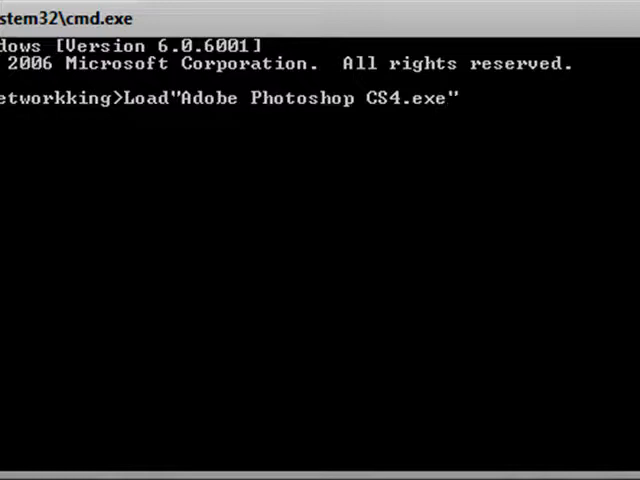
{"action": "key", "text": "Return"}
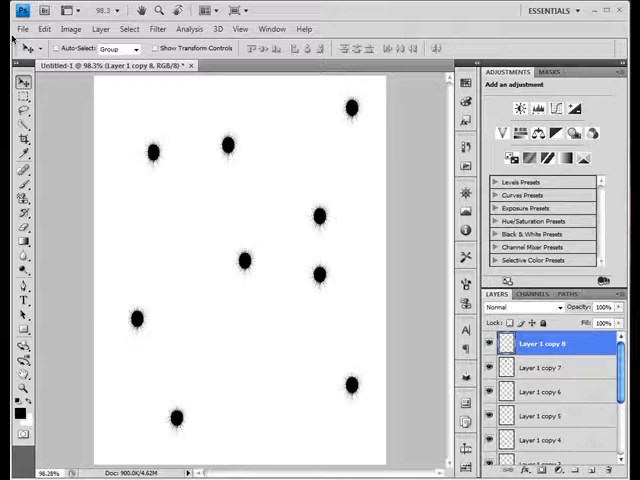
Create a second blank document, Untitled-2, with the default New settings
{"action": "left_click", "coordinate": [20, 28]}
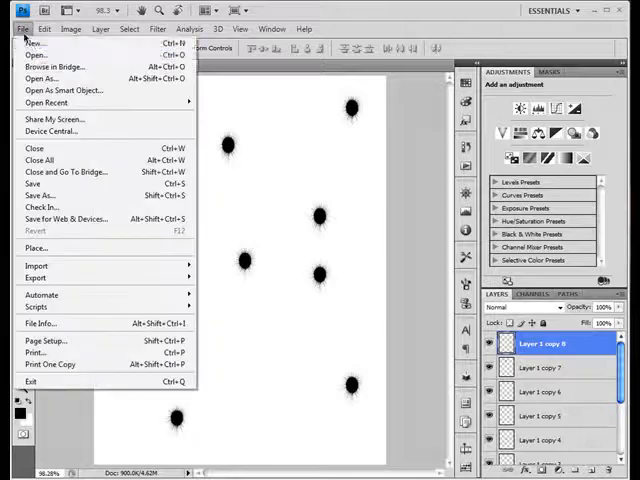
{"action": "left_click", "coordinate": [36, 42]}
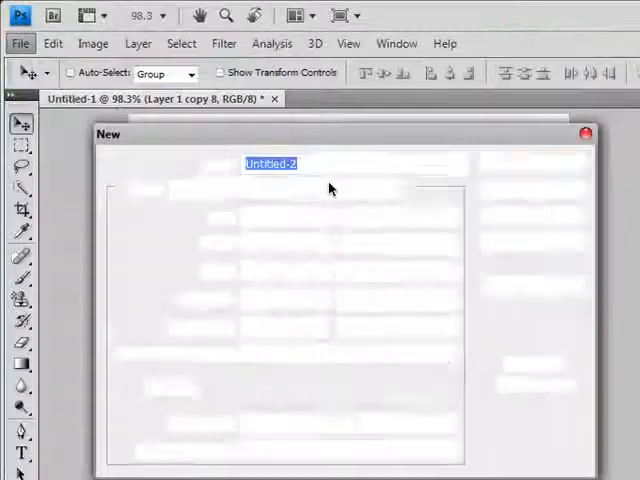
{"action": "left_click", "coordinate": [396, 188]}
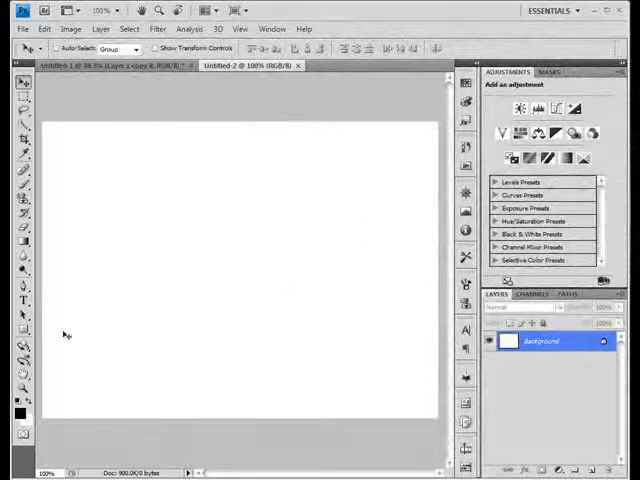
Fill the background black with the Paint Bucket and add an empty layer above it
{"action": "left_click", "coordinate": [12, 244]}
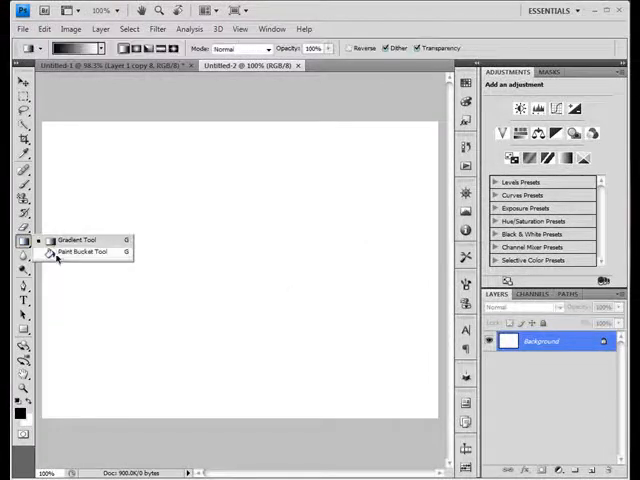
{"action": "left_click", "coordinate": [84, 252]}
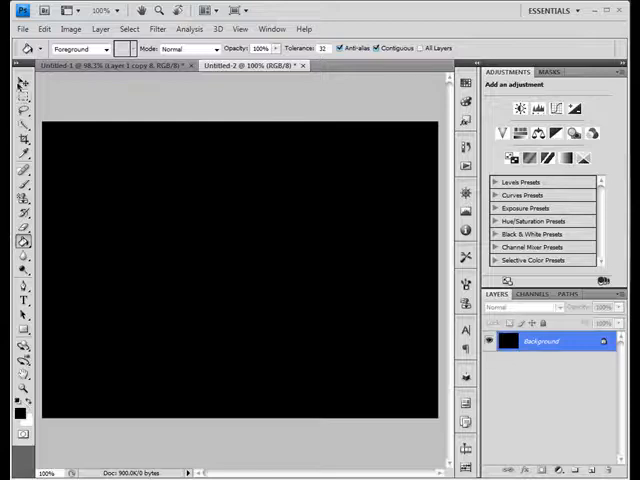
{"action": "left_click", "coordinate": [24, 84]}
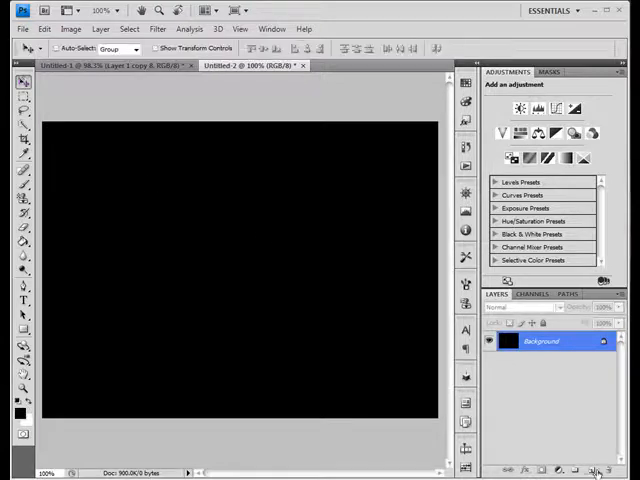
{"action": "mouse_move", "coordinate": [596, 470]}
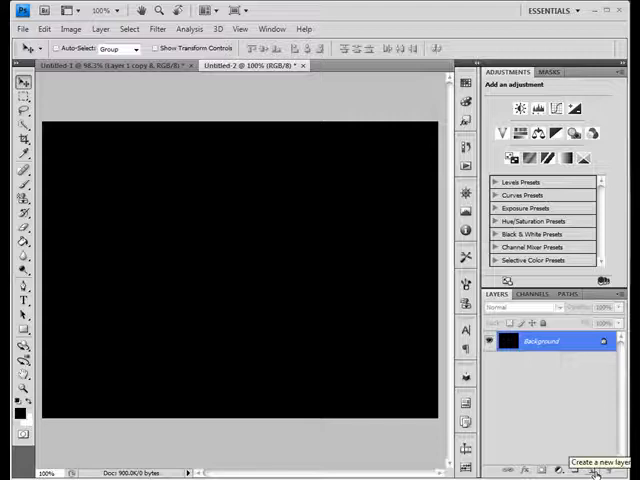
{"action": "left_click", "coordinate": [596, 468]}
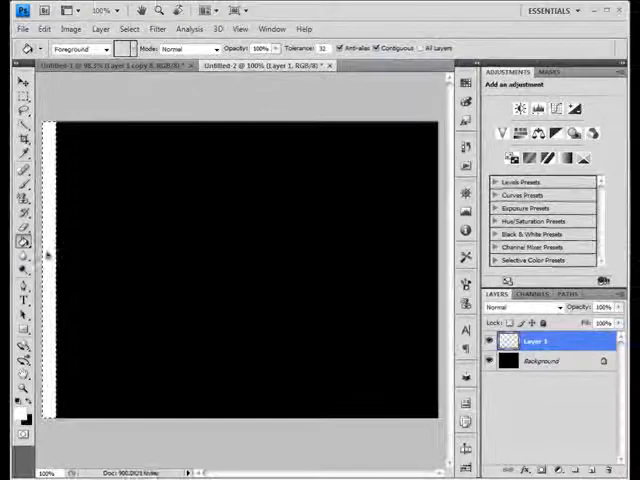
Apply the Wind stylize filter from the left to streak the black shape's edge
{"action": "left_click", "coordinate": [128, 28]}
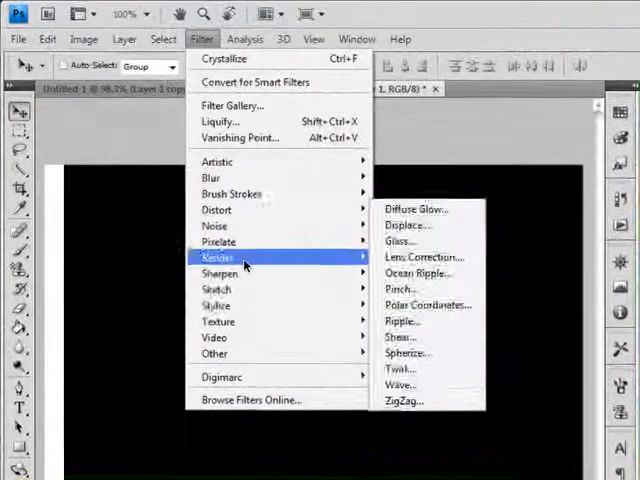
{"action": "mouse_move", "coordinate": [216, 304]}
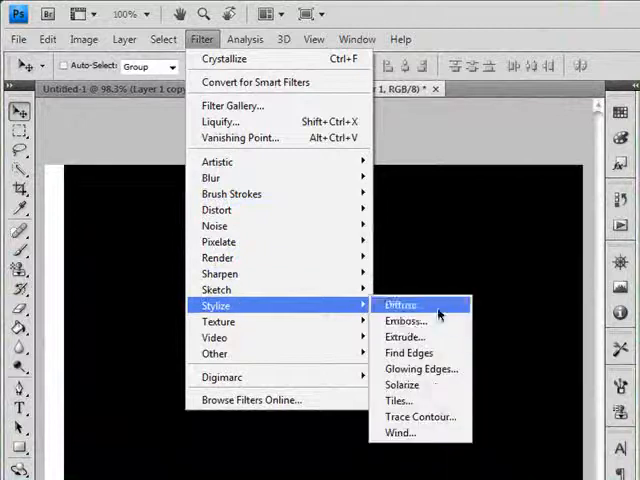
{"action": "left_click", "coordinate": [400, 432]}
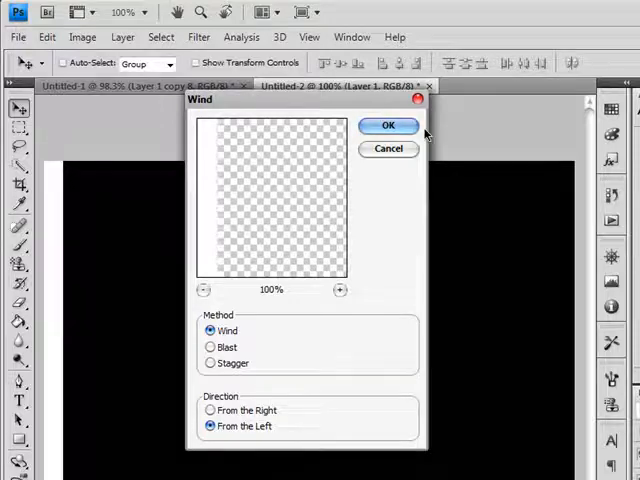
{"action": "left_click", "coordinate": [388, 126]}
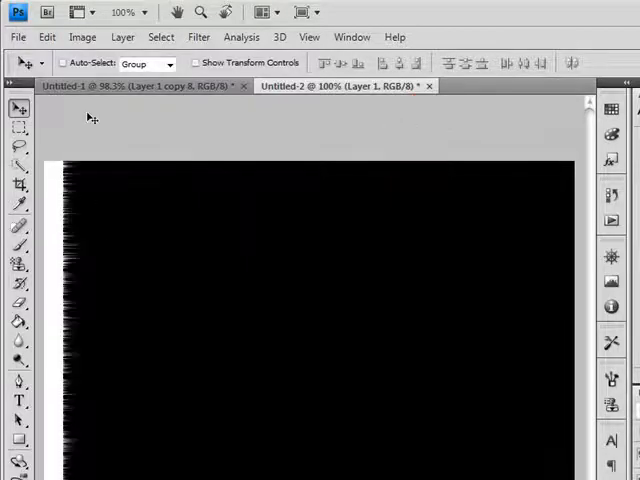
{"action": "left_click", "coordinate": [240, 46]}
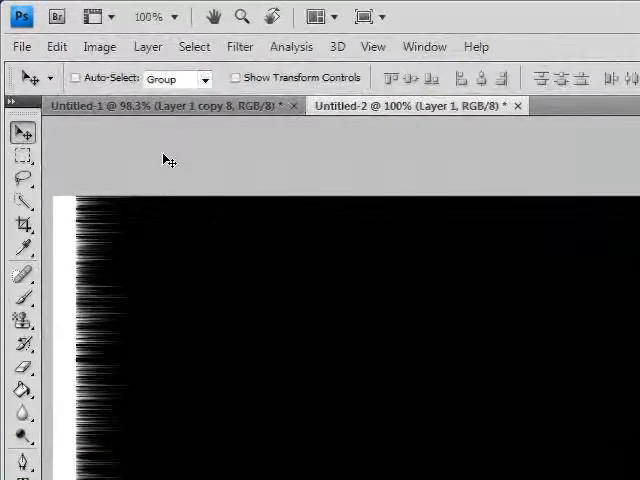
{"action": "mouse_move", "coordinate": [100, 46]}
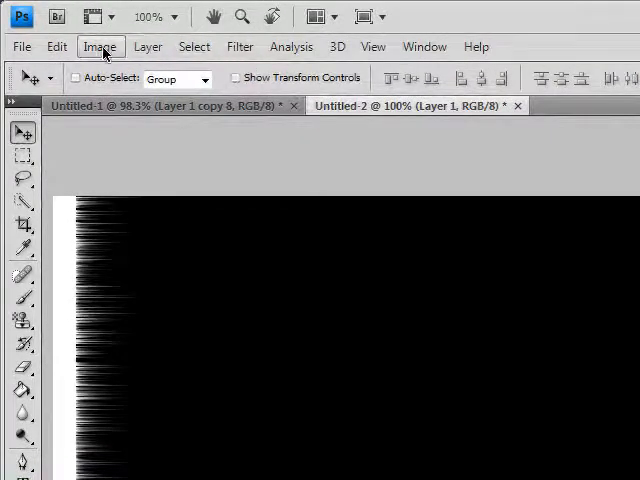
Rotate the canvas 90° clockwise so the streaks run along the top
{"action": "left_click", "coordinate": [56, 46]}
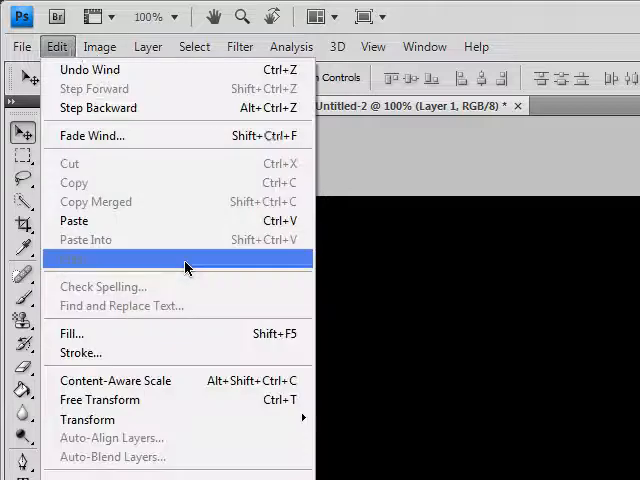
{"action": "left_click", "coordinate": [100, 46]}
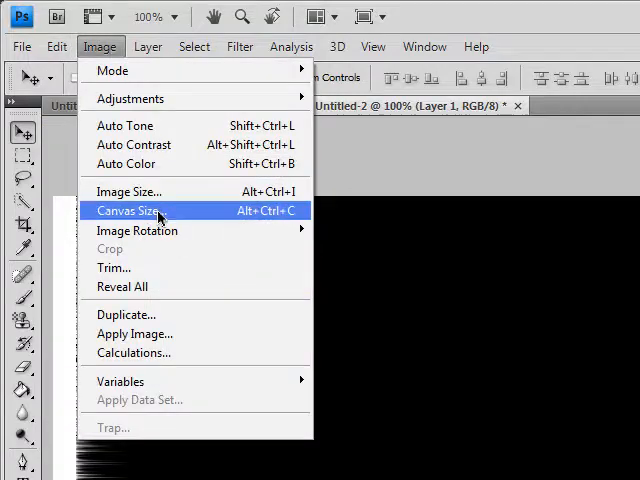
{"action": "mouse_move", "coordinate": [136, 230]}
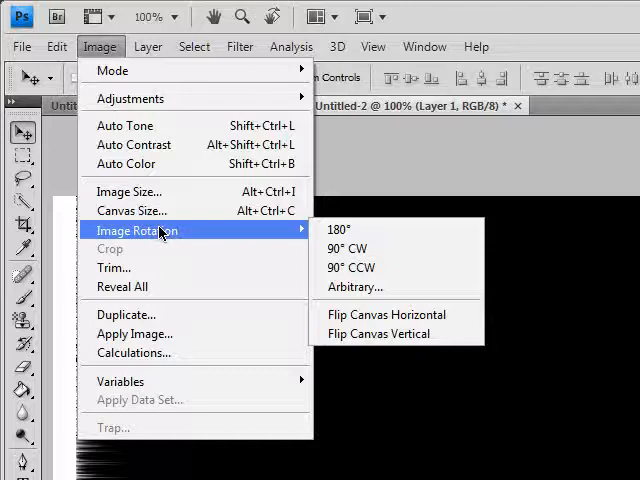
{"action": "mouse_move", "coordinate": [372, 248]}
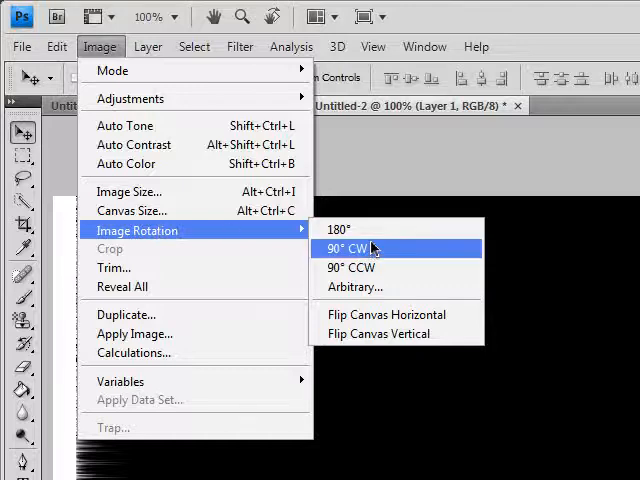
{"action": "left_click", "coordinate": [352, 248]}
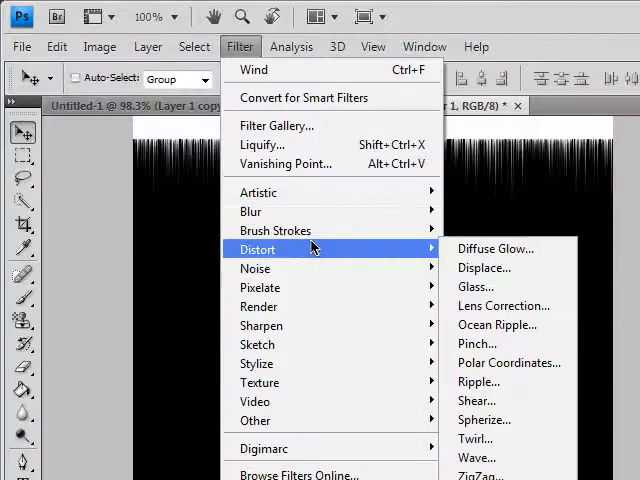
{"action": "mouse_move", "coordinate": [508, 362]}
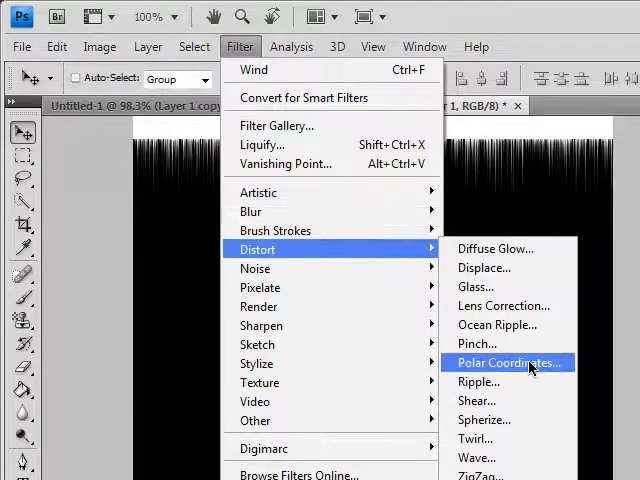
Apply Polar Coordinates, Rectangular to Polar, gathering the streaks into a central burst
{"action": "left_click", "coordinate": [504, 362]}
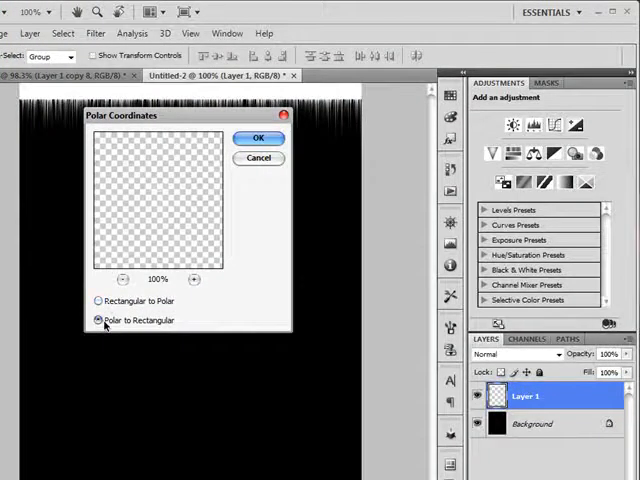
{"action": "left_click", "coordinate": [98, 300]}
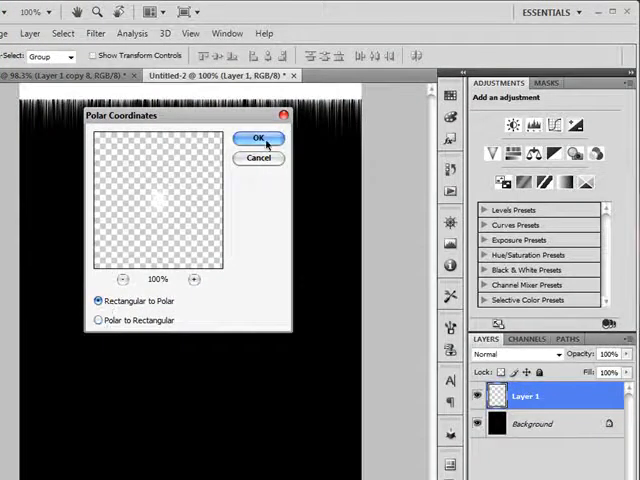
{"action": "left_click", "coordinate": [258, 138]}
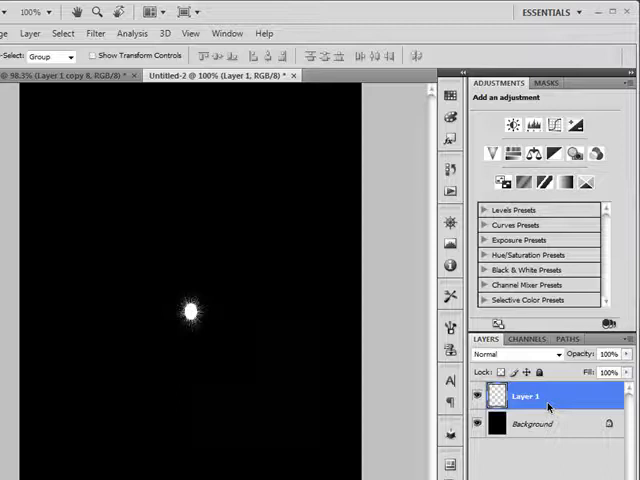
Invert the image colours so the spiky burst shows dark on white
{"action": "left_click", "coordinate": [62, 32]}
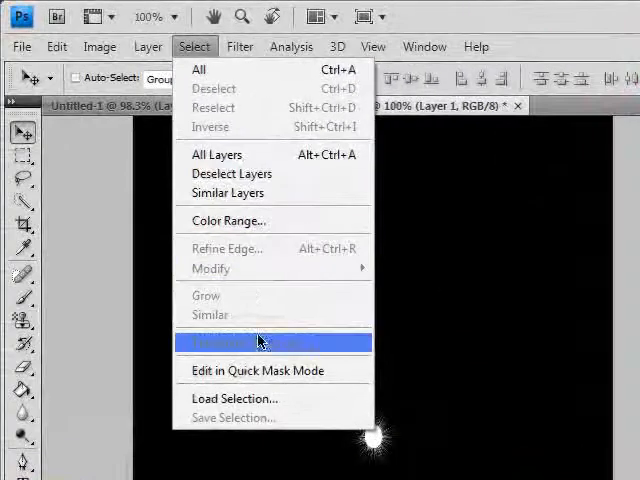
{"action": "left_click", "coordinate": [148, 46]}
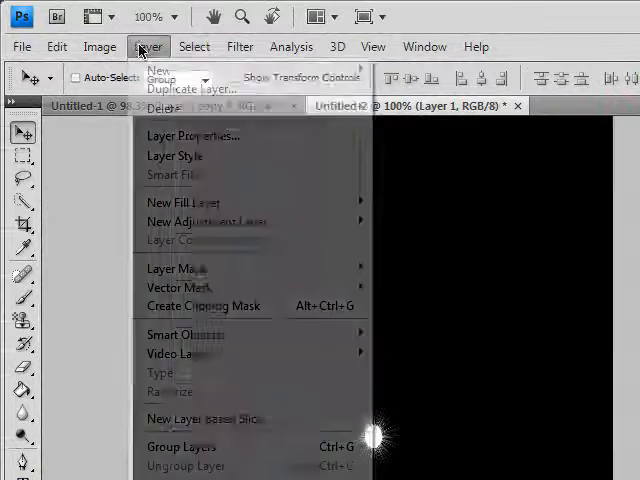
{"action": "left_click", "coordinate": [100, 46]}
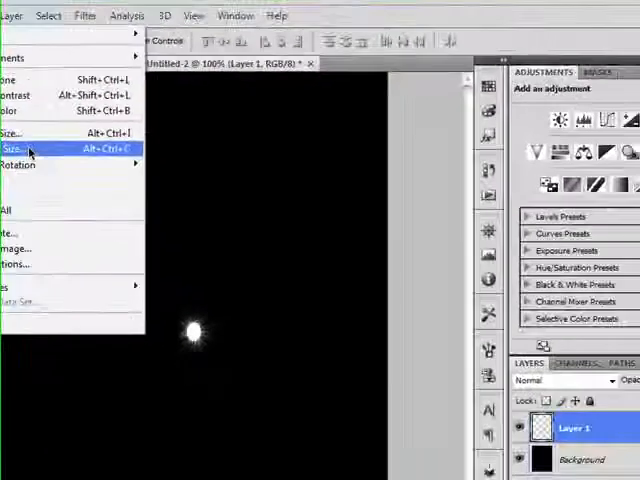
{"action": "left_click", "coordinate": [16, 148]}
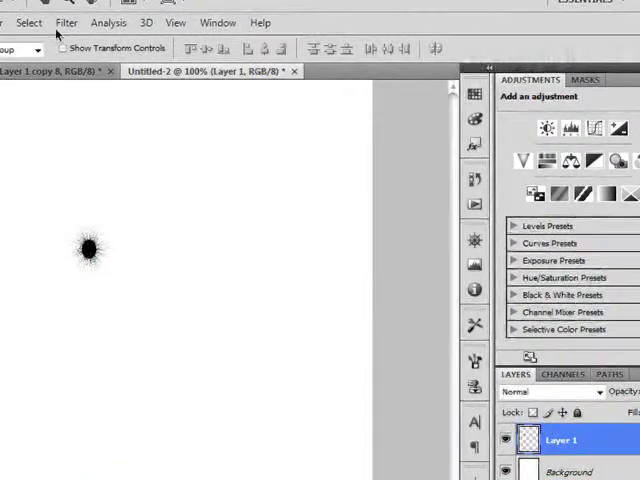
Apply the Crystallize pixelate filter to fragment the burst's edges
{"action": "left_click", "coordinate": [208, 40]}
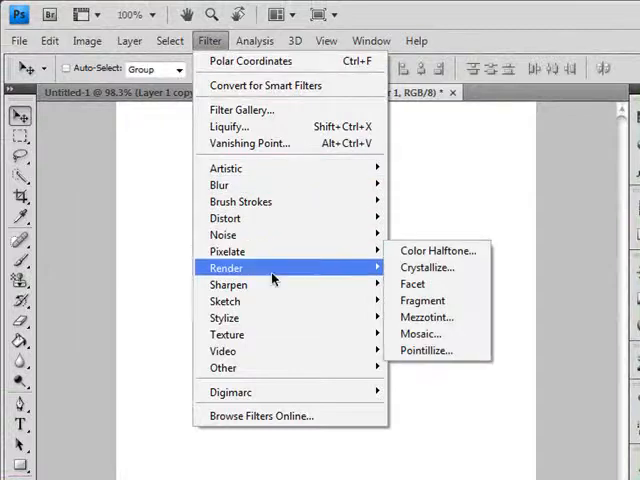
{"action": "mouse_move", "coordinate": [222, 234]}
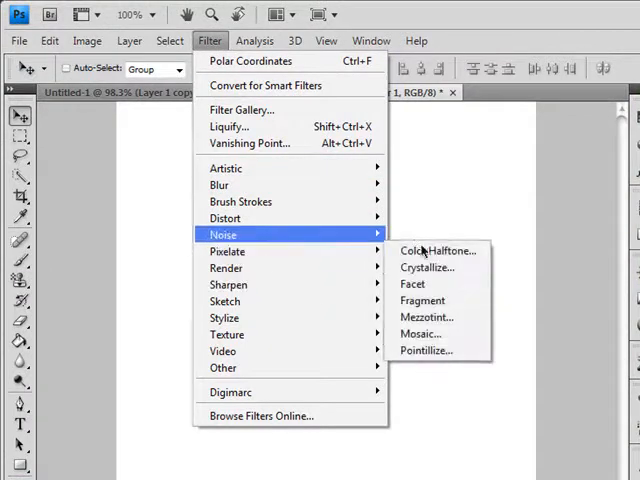
{"action": "left_click", "coordinate": [428, 268]}
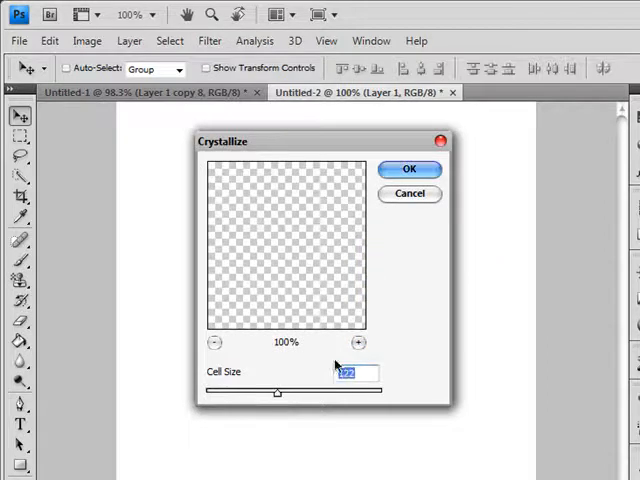
{"action": "left_click", "coordinate": [408, 168]}
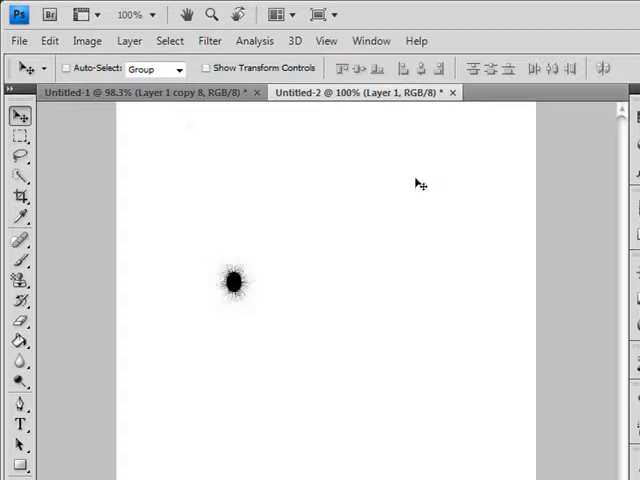
{"action": "mouse_move", "coordinate": [256, 222]}
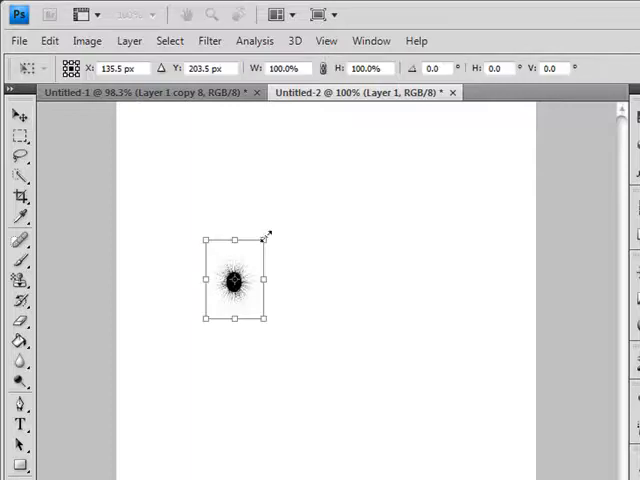
Free-transform the crystallized hole down to roughly 83% by dragging a corner inward
{"action": "left_click_drag", "start_coordinate": [264, 240], "coordinate": [258, 246]}
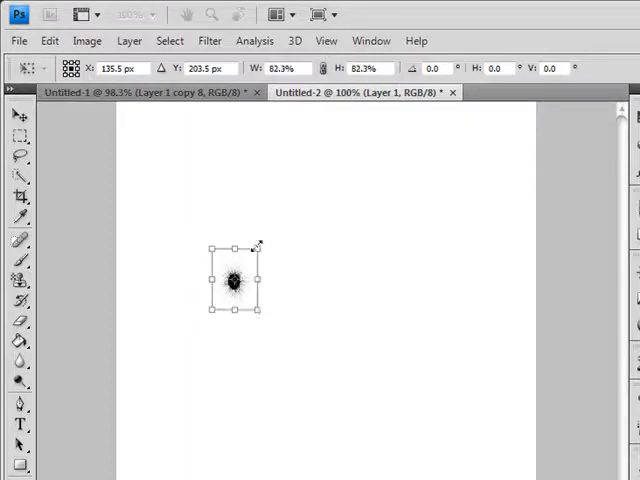